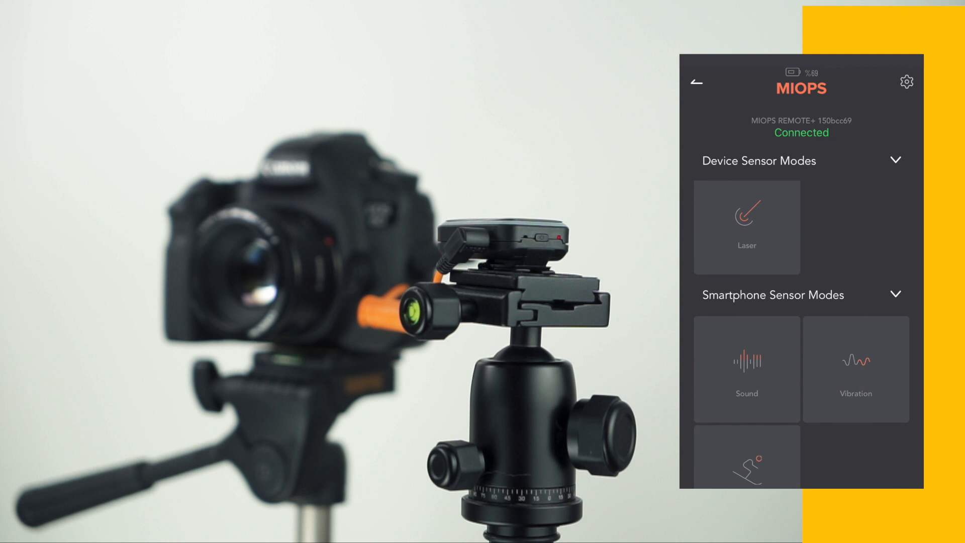
# - Open the Laser tile under Device Sensor Modes on the connected remote
pyautogui.click(746, 226)
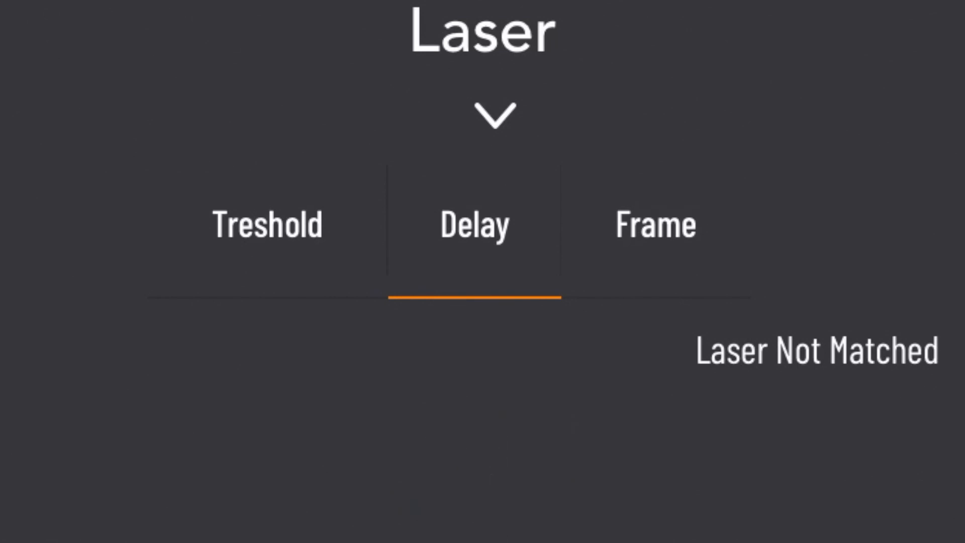
# - View the Laser mode's Delay value of 0, then show its Frame setting
pyautogui.click(474, 225)
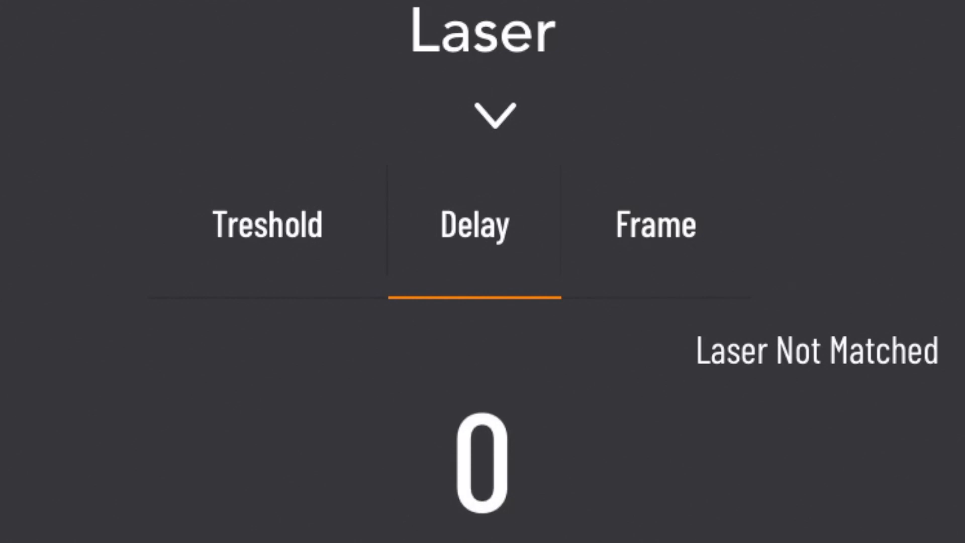
pyautogui.click(655, 224)
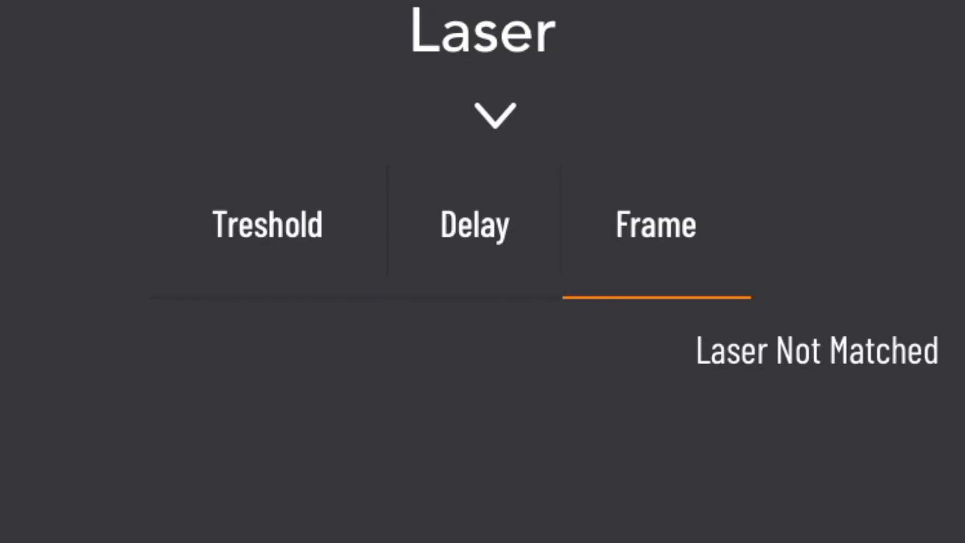